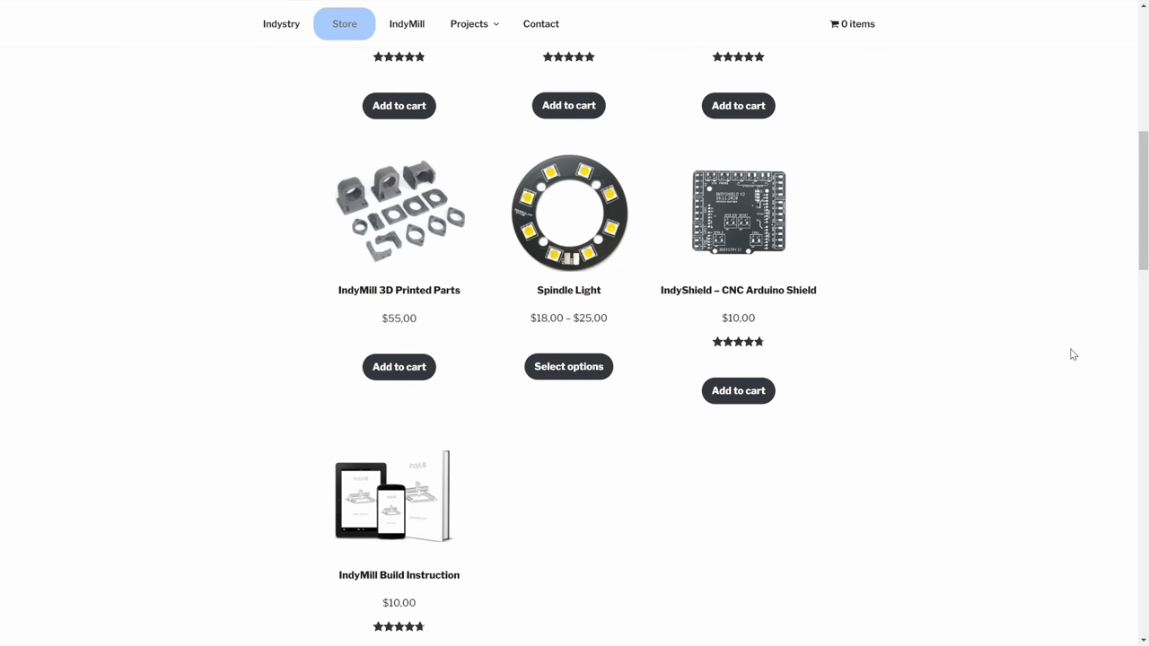
{"action": "scroll", "scroll_direction": "down", "scroll_amount": 3}
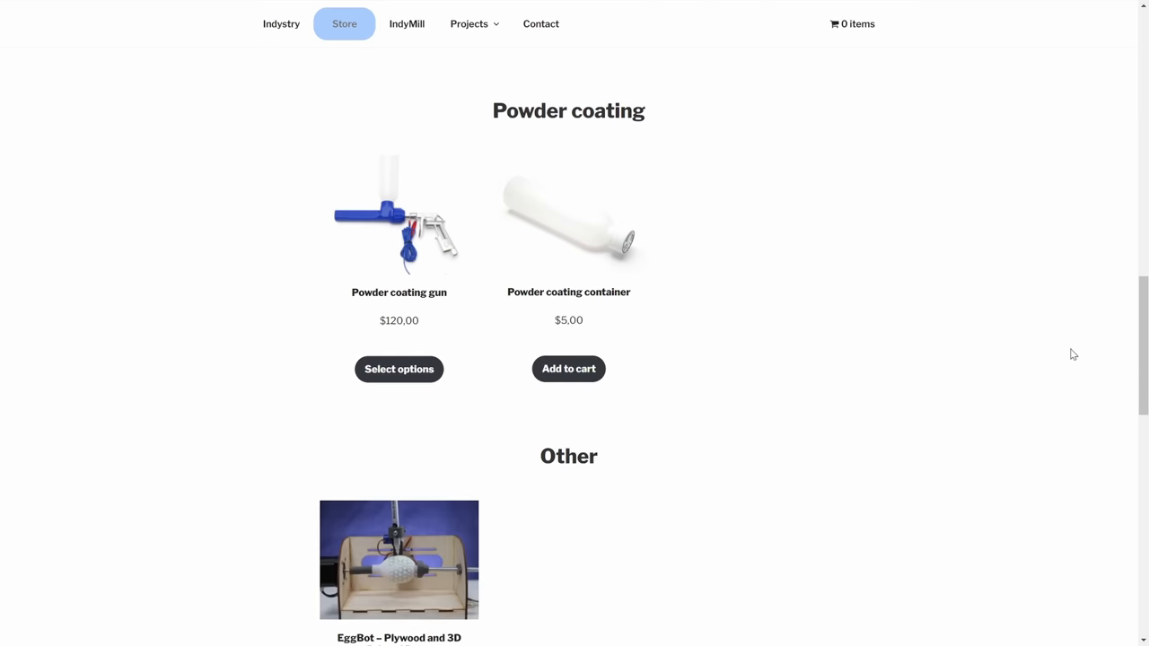